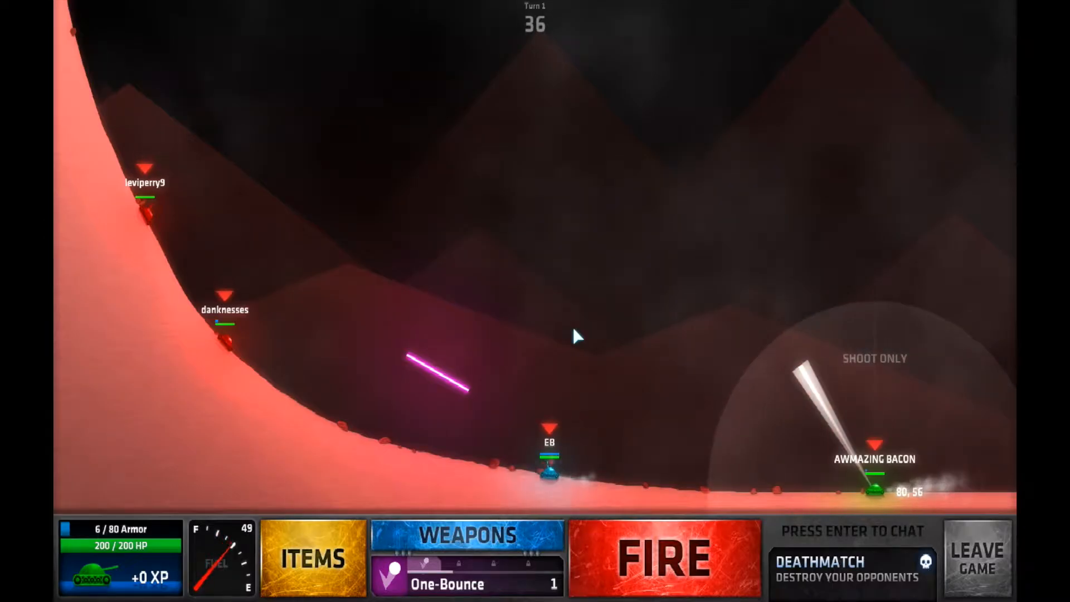
# Arm the Stream weapon and fire it toward the tanks on the left.
pyautogui.click(467, 535)
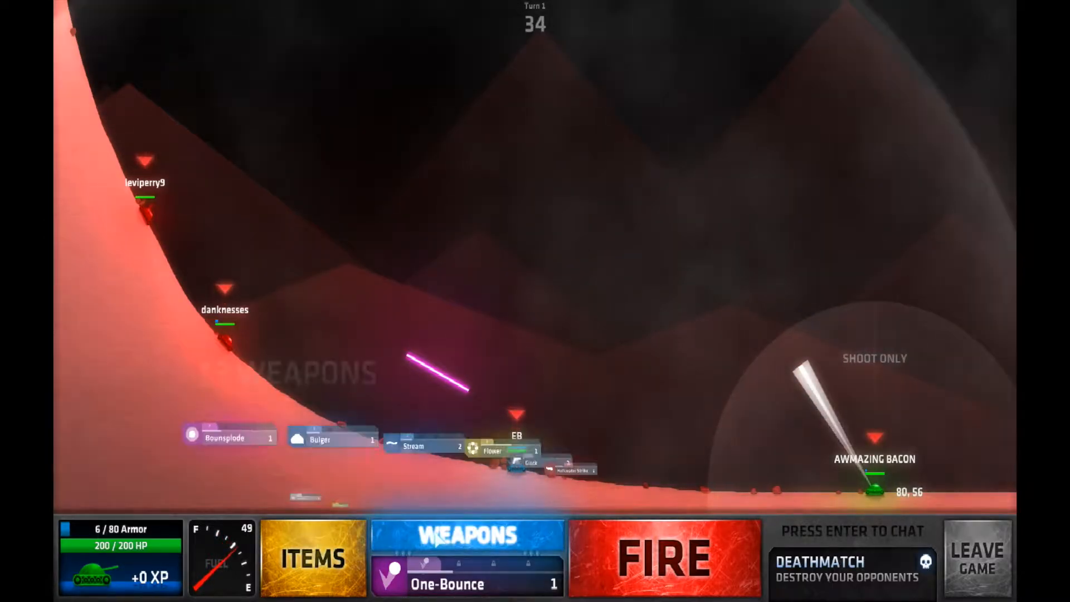
pyautogui.click(468, 535)
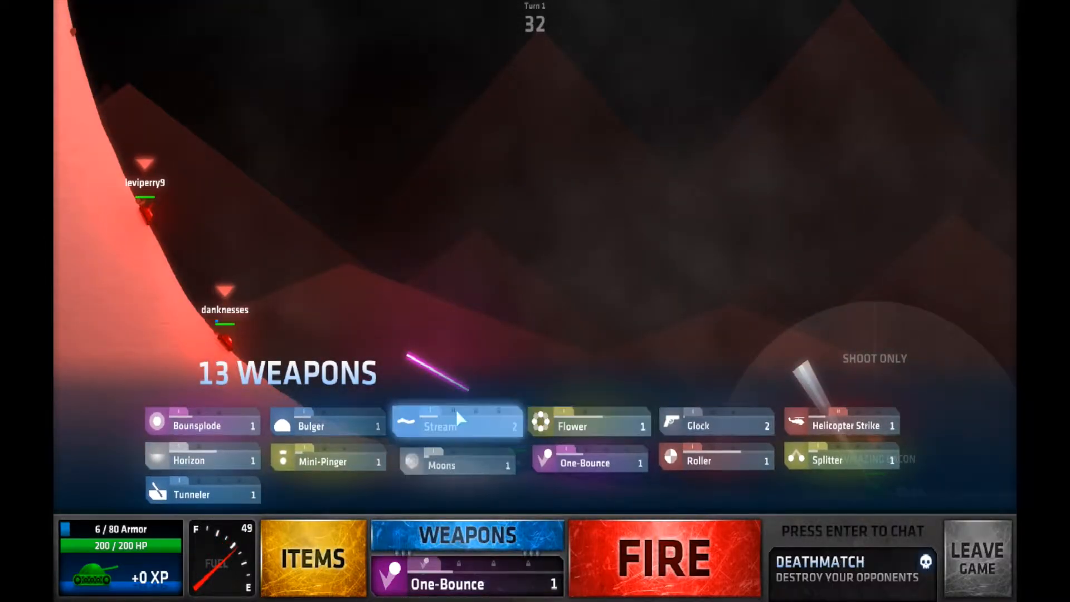
pyautogui.click(457, 422)
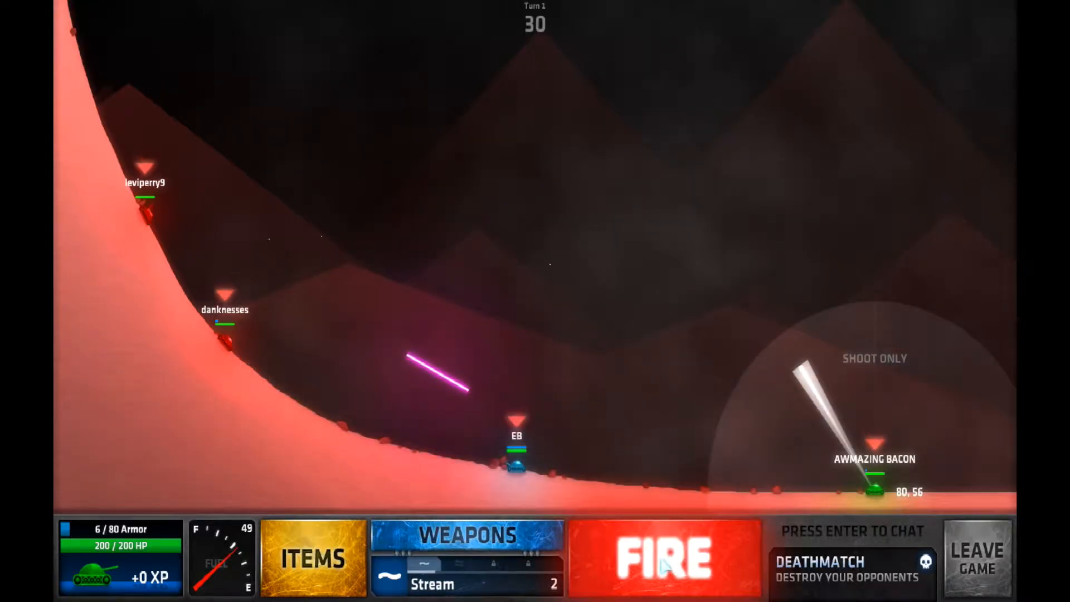
pyautogui.click(663, 556)
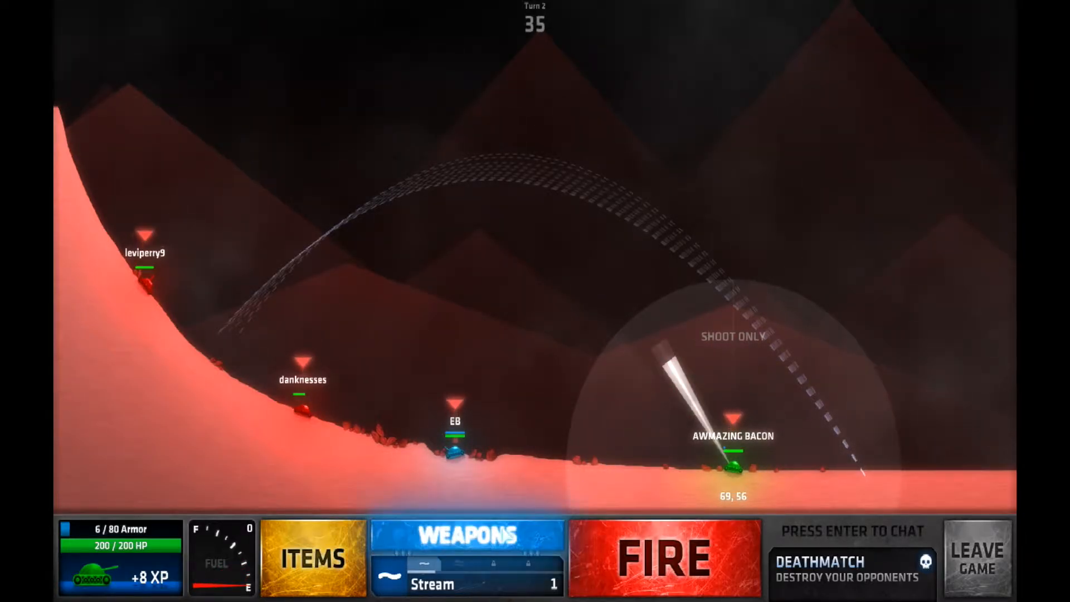
# Fire the Moons weapon for turn two, then reopen the weapon list.
pyautogui.click(468, 536)
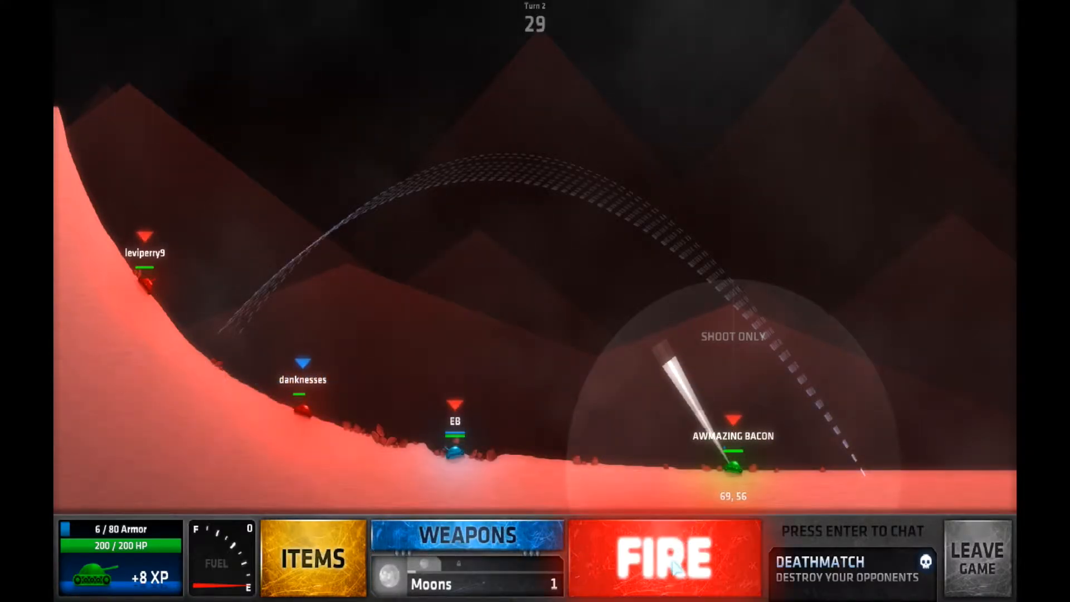
pyautogui.click(663, 556)
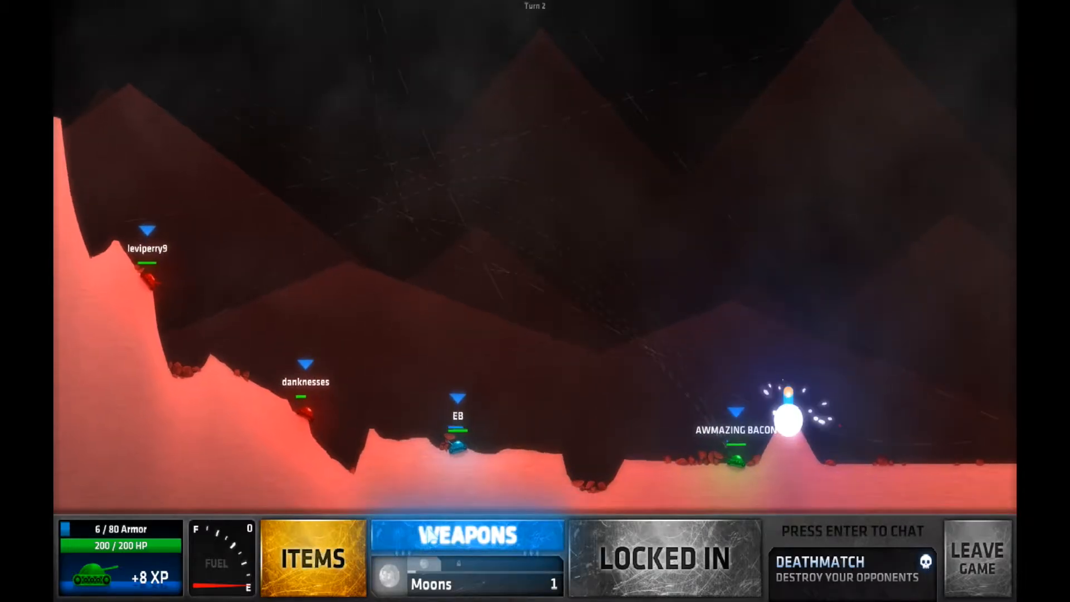
pyautogui.click(466, 536)
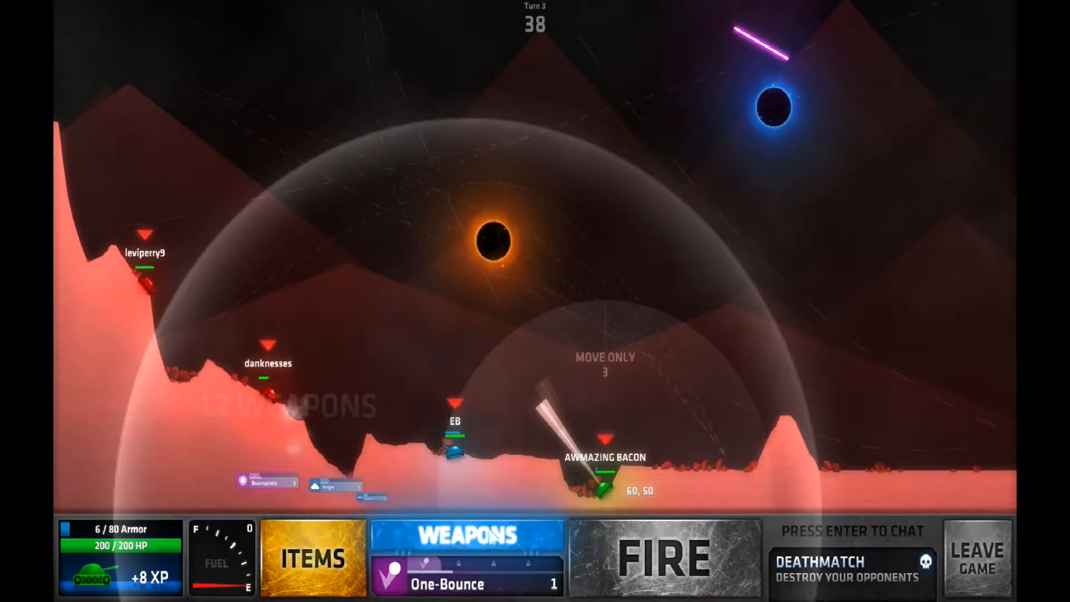
# Select Helicopter Strike and fire it for turn three.
pyautogui.click(466, 555)
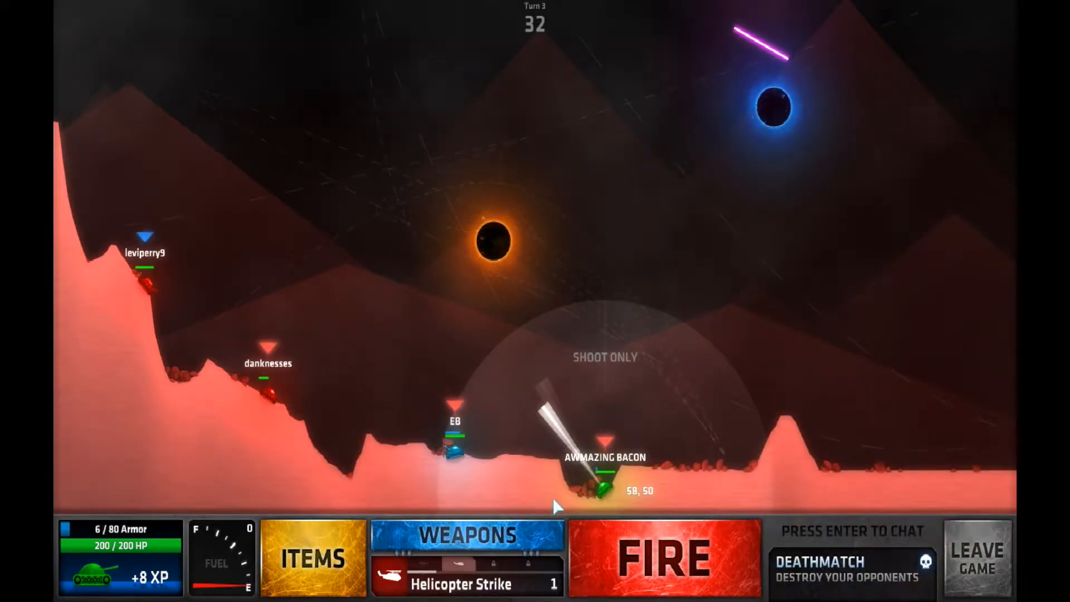
pyautogui.click(663, 557)
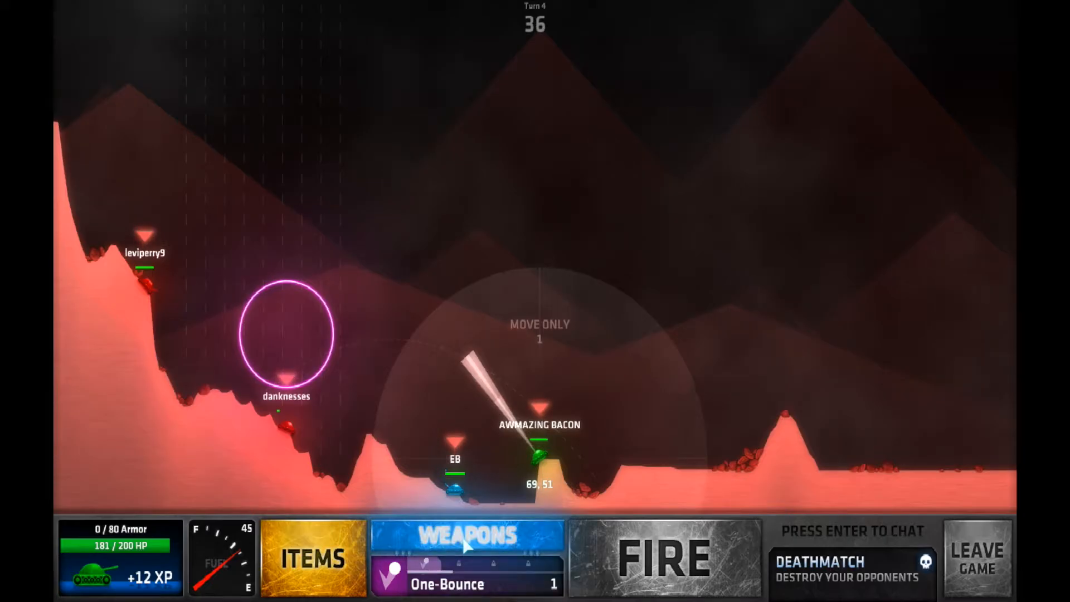
# Select the Roller and fire it low for turn four.
pyautogui.click(467, 535)
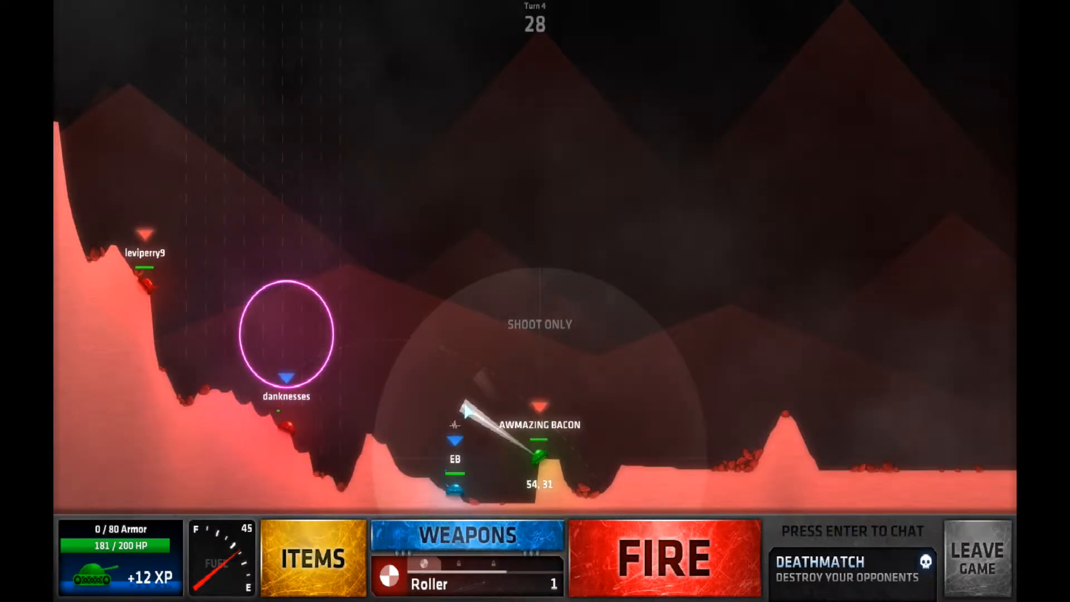
pyautogui.click(663, 557)
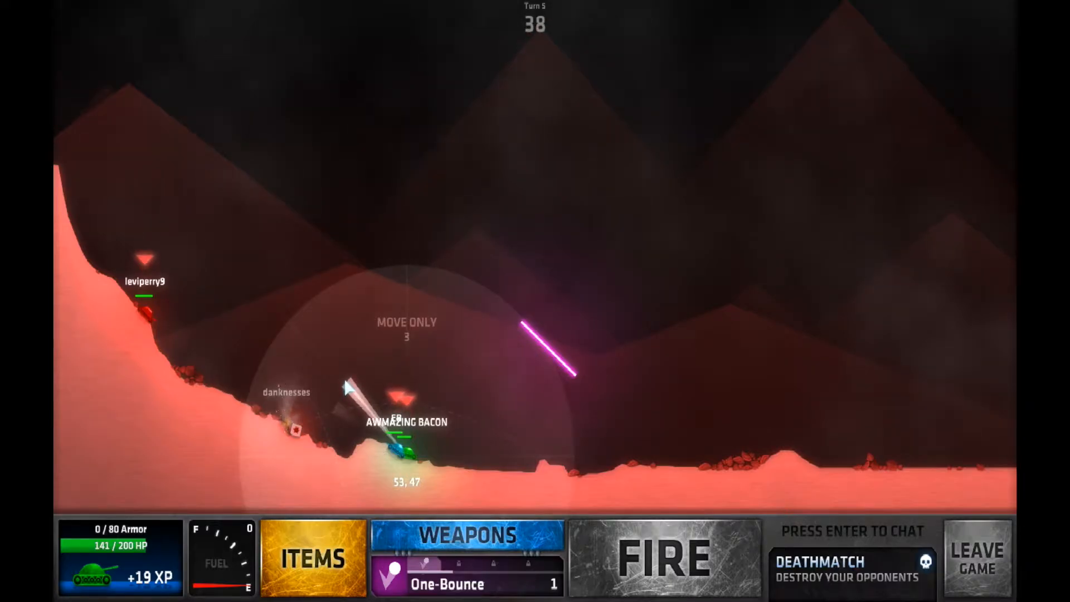
pyautogui.click(467, 535)
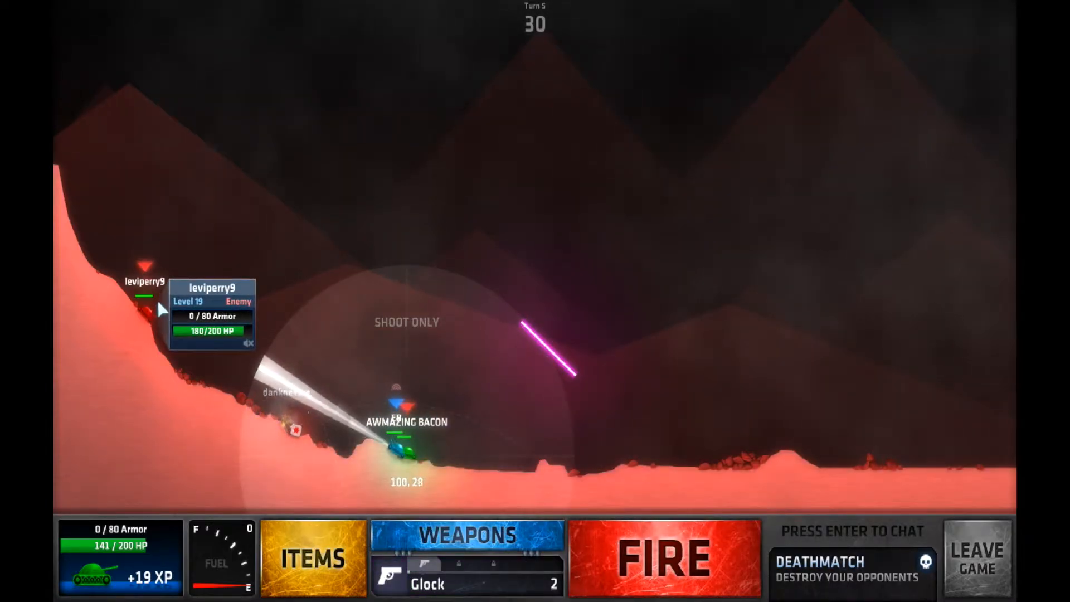
pyautogui.click(663, 557)
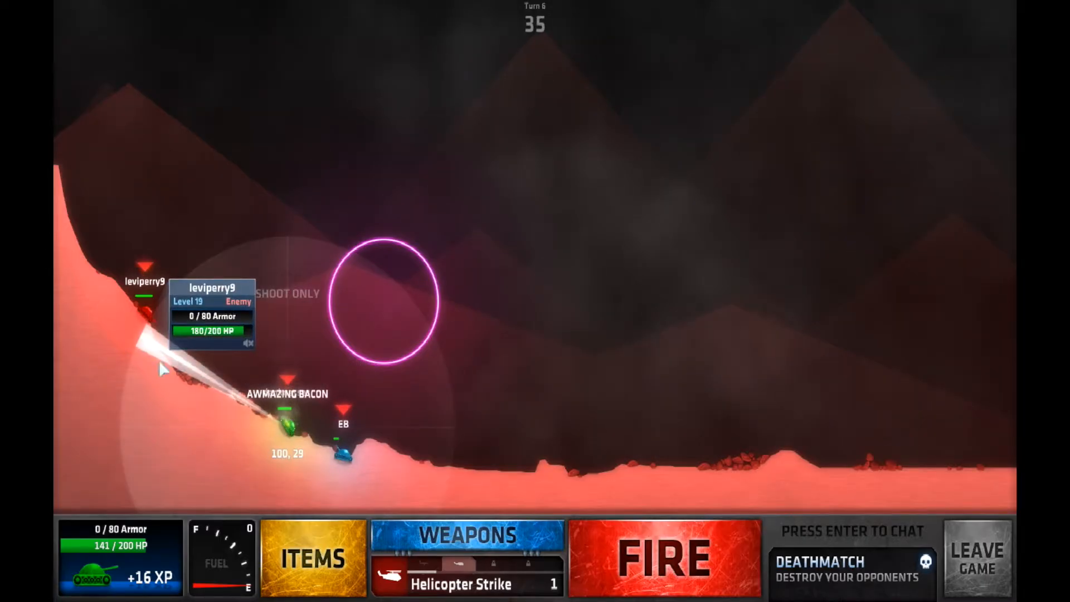
# Fire the Roller at about 51 degrees at the enemy up the slope.
pyautogui.click(467, 535)
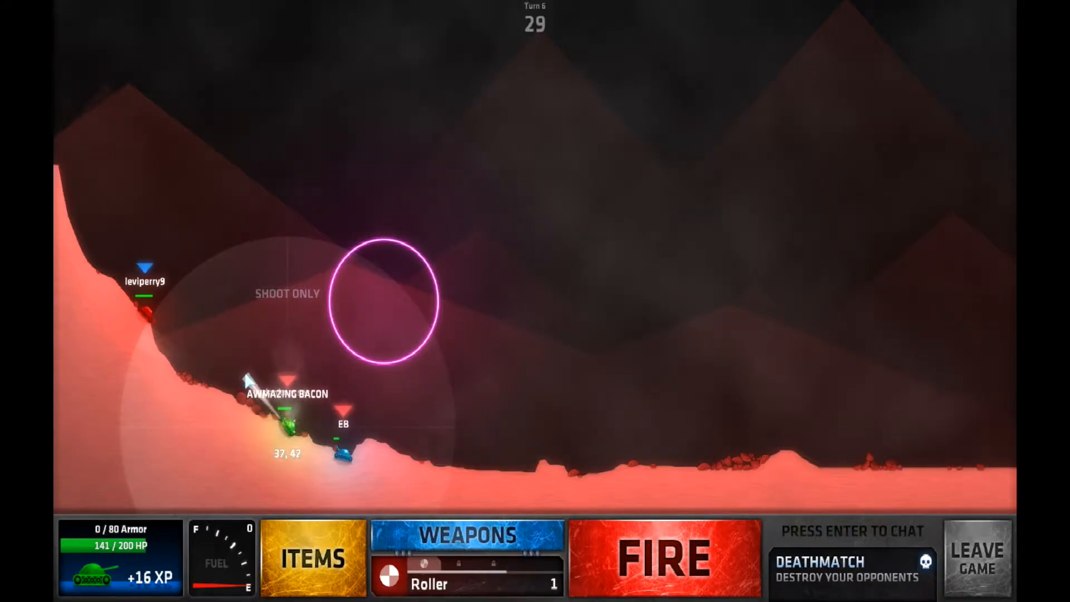
pyautogui.click(663, 557)
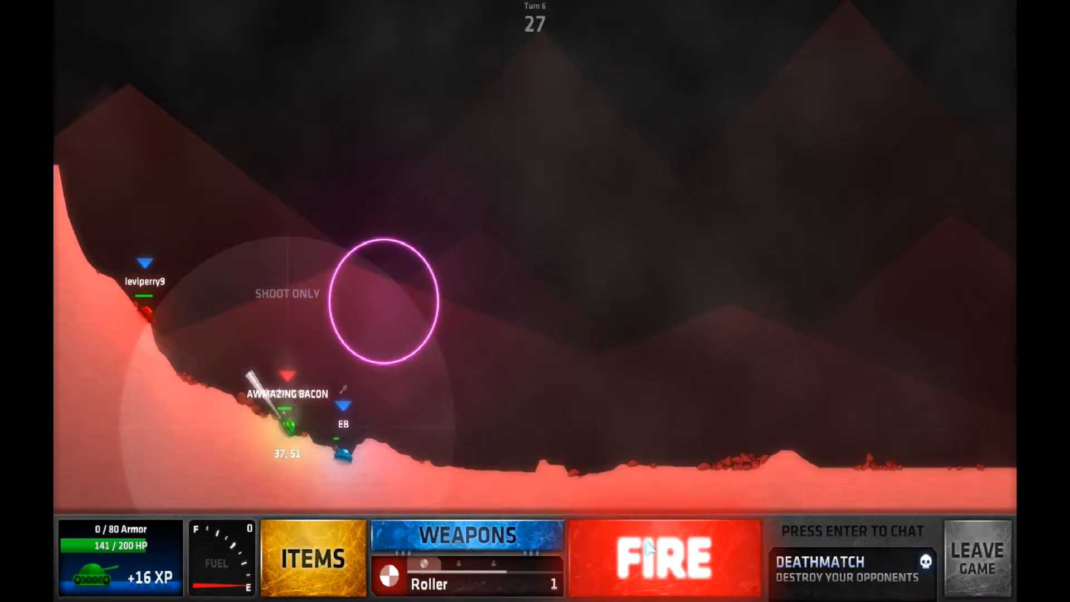
pyautogui.click(663, 559)
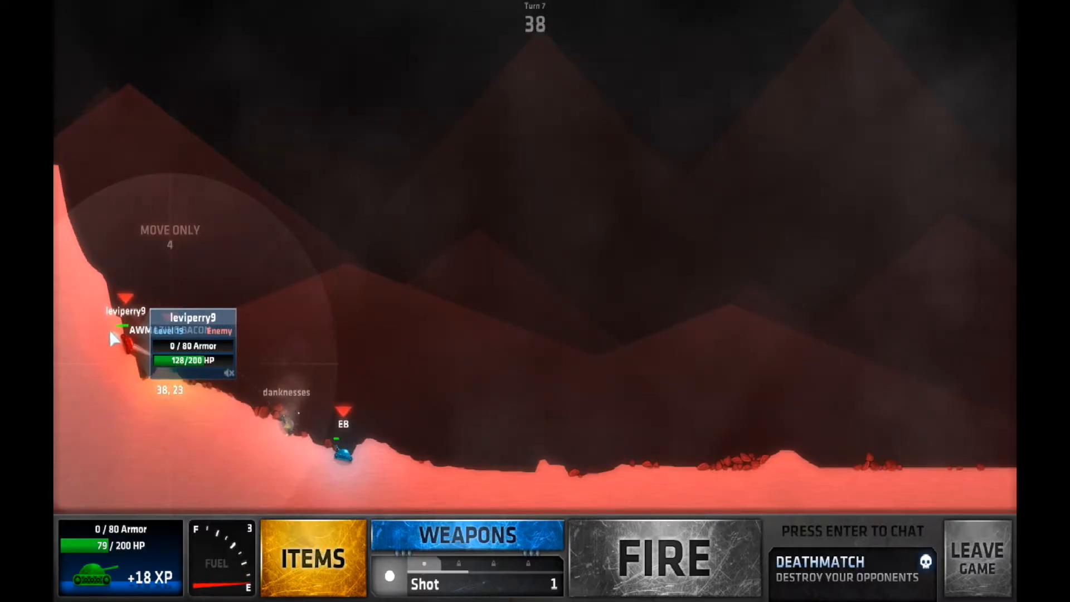
# Fire the Stream at the adjacent enemy, leaving the tank at 0 HP.
pyautogui.click(466, 535)
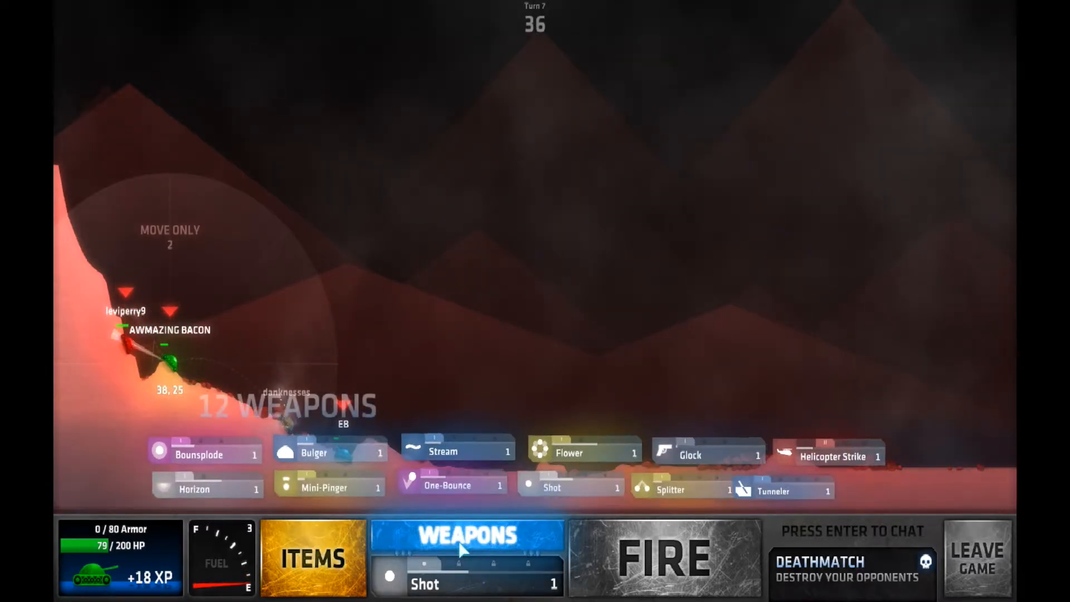
pyautogui.click(442, 451)
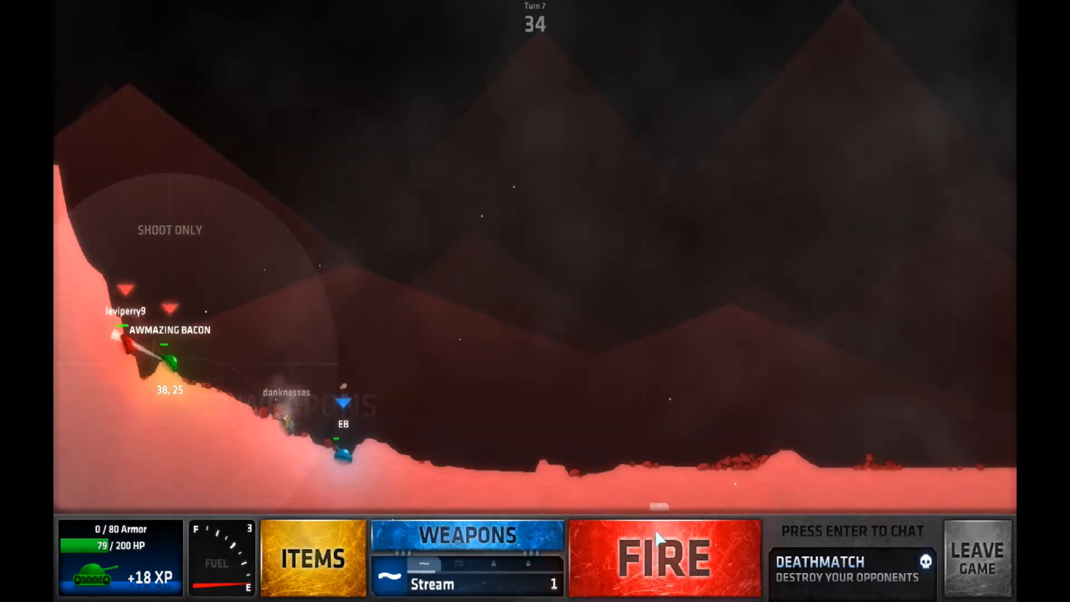
pyautogui.click(663, 556)
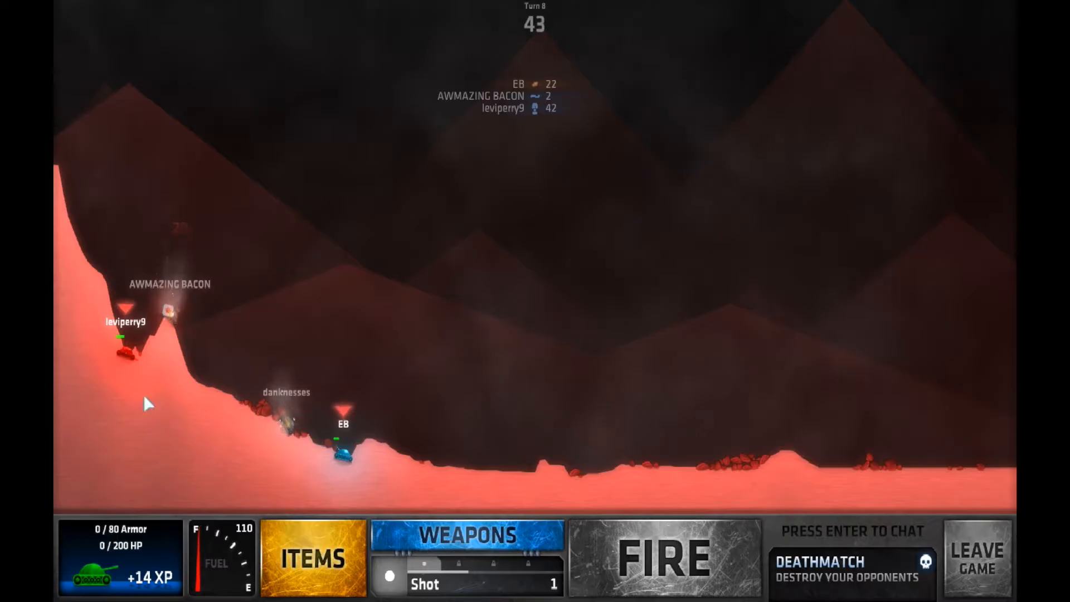
pyautogui.click(468, 534)
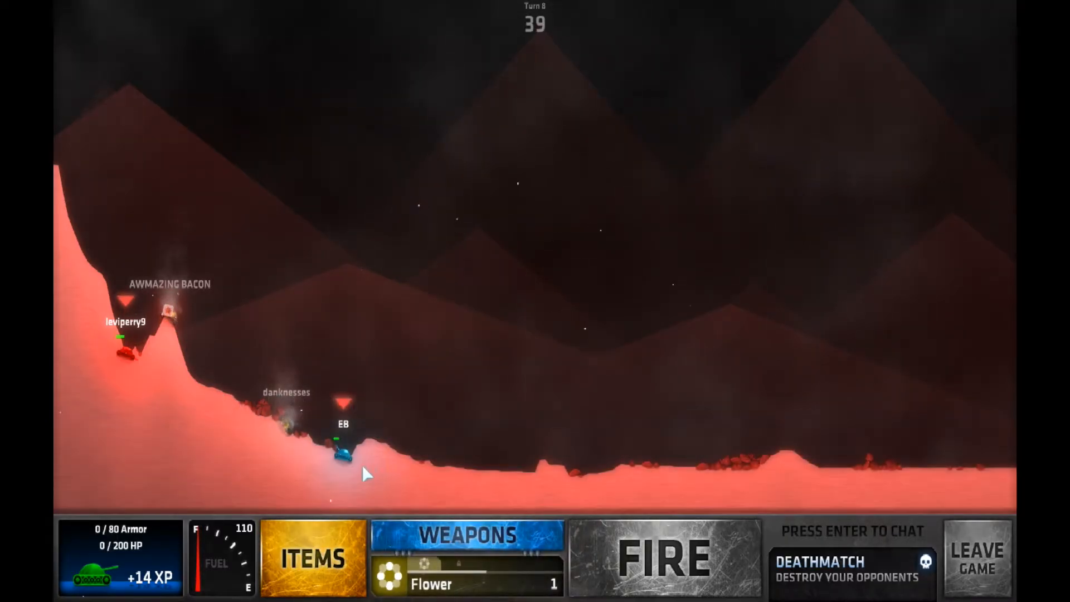
pyautogui.moveTo(344, 451)
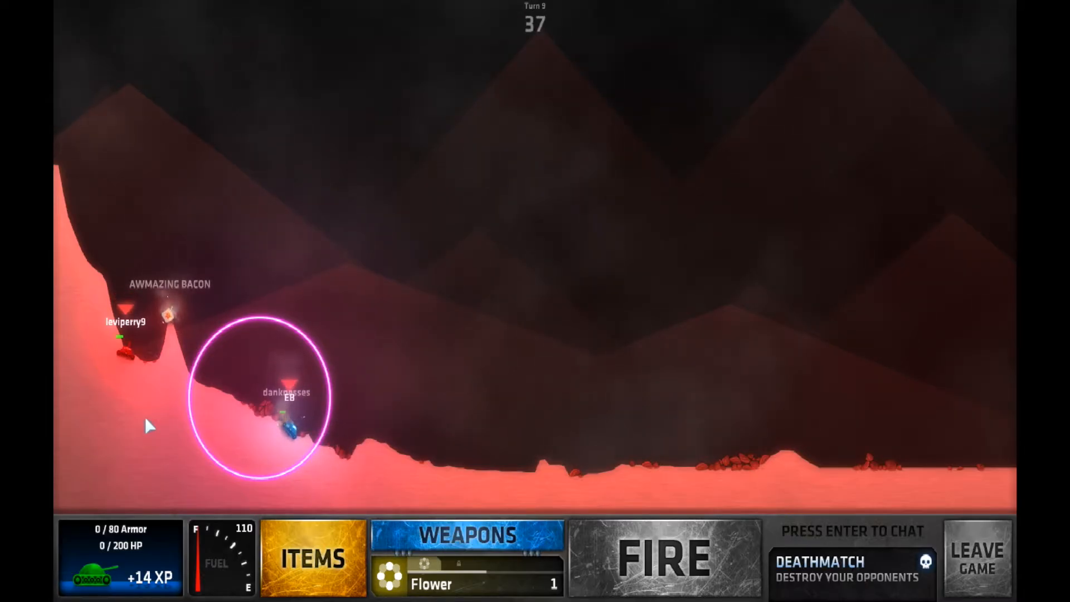
pyautogui.click(467, 554)
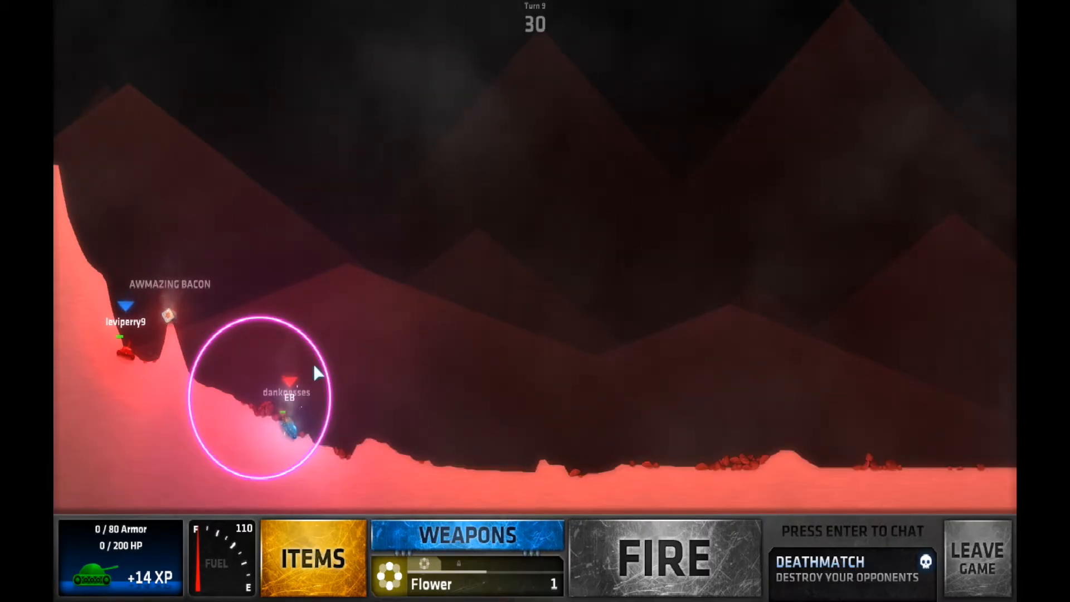
pyautogui.click(663, 557)
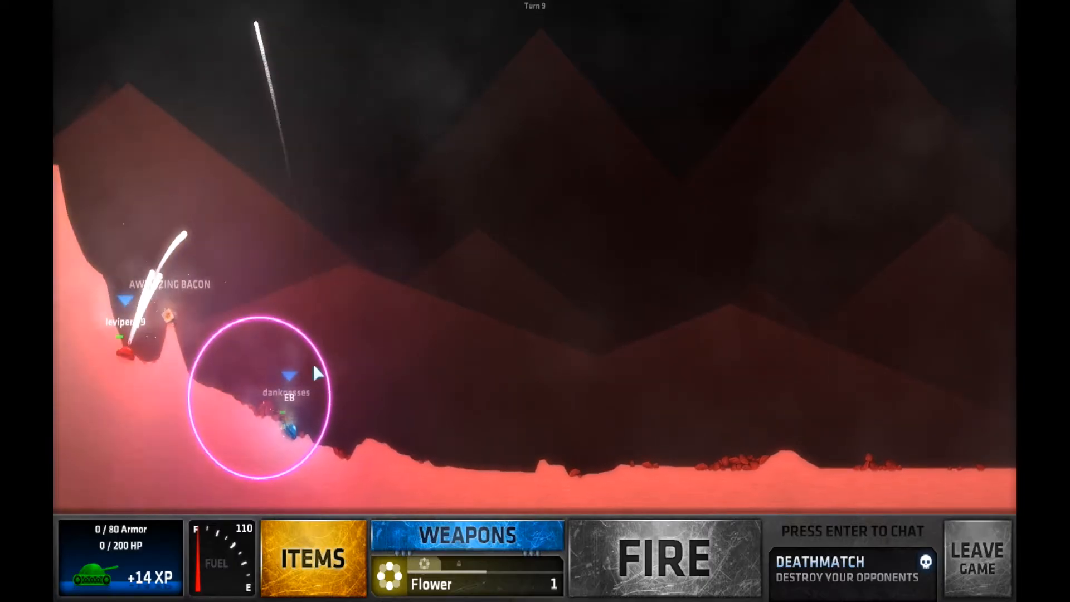